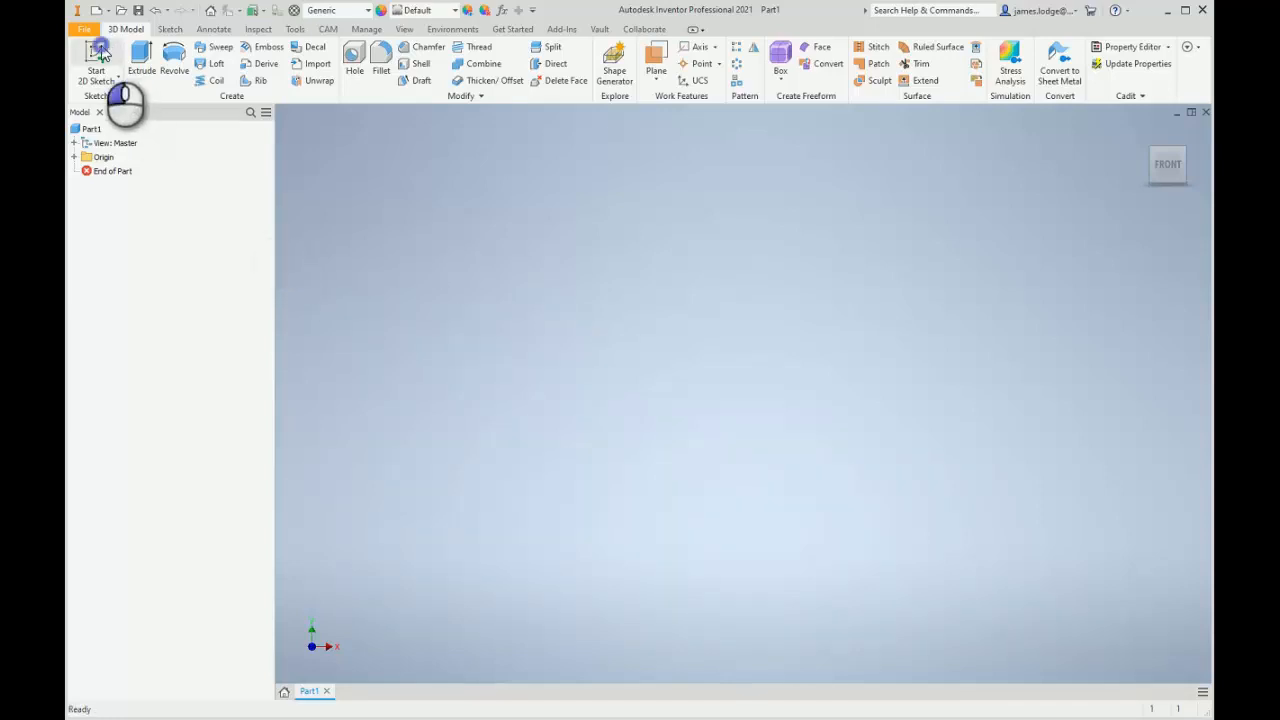
- Start a new 2D sketch, Sketch1, on the part's front XY plane
click(96, 70)
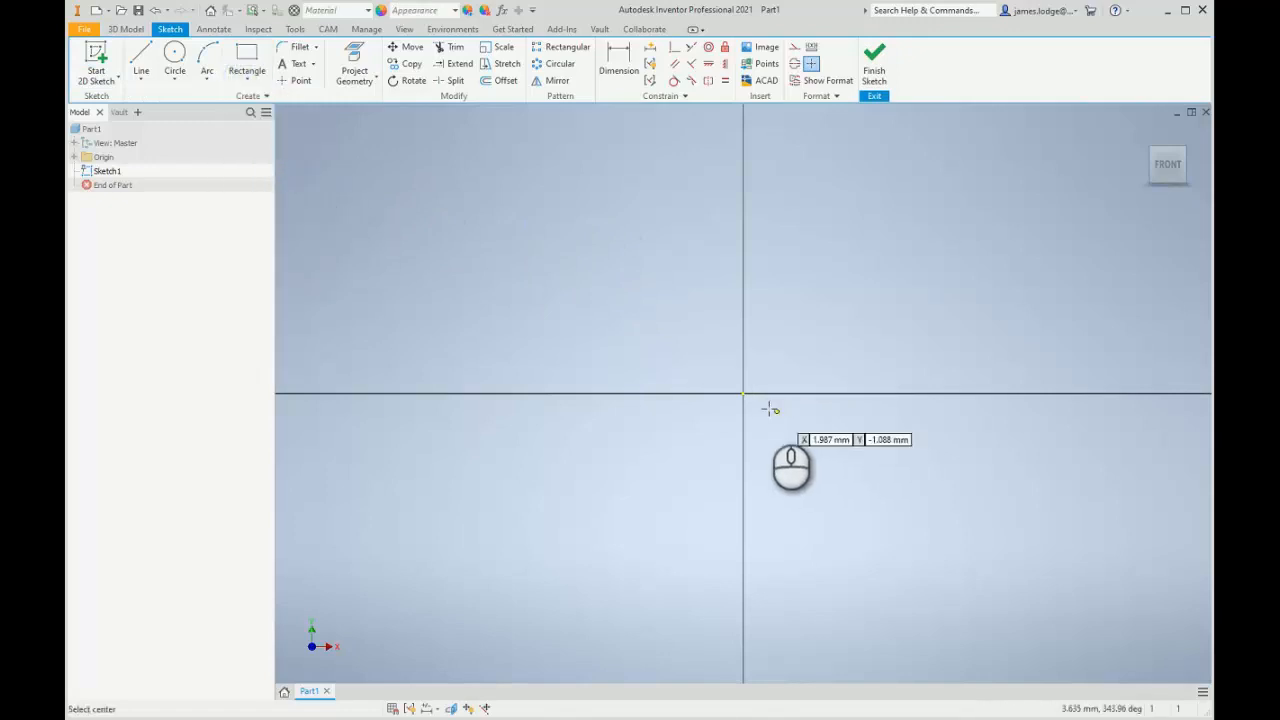
- Draw a 100 by 100 mm center-point square outward from the sketch origin
drag(743, 408, 560, 291)
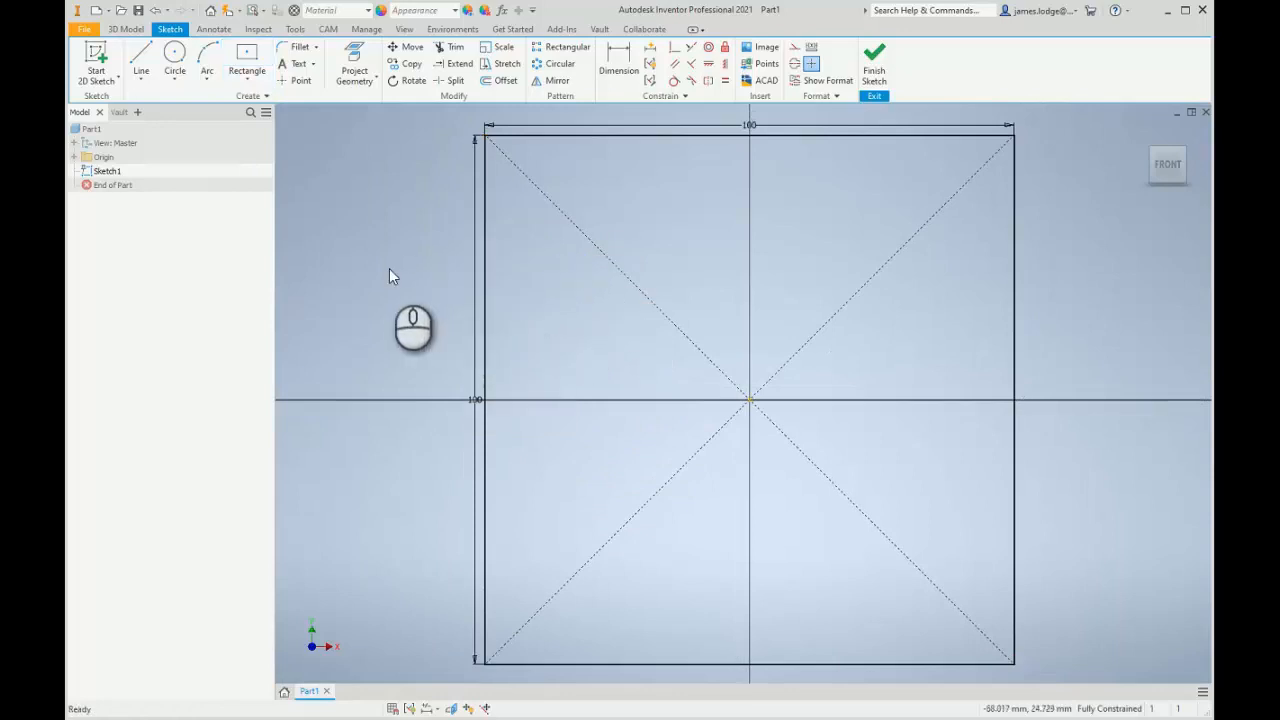
scroll(down, 3)
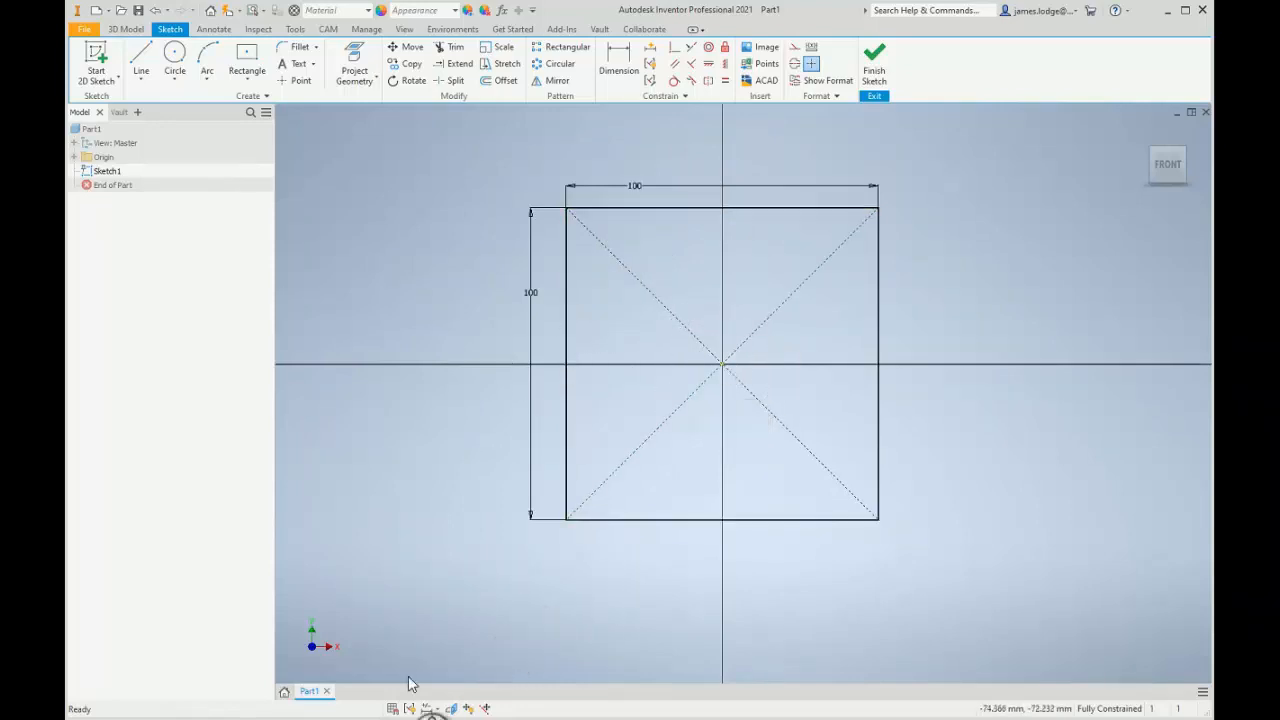
- Show the square's constraint symbols, redoing the undone square sketch
click(720, 362)
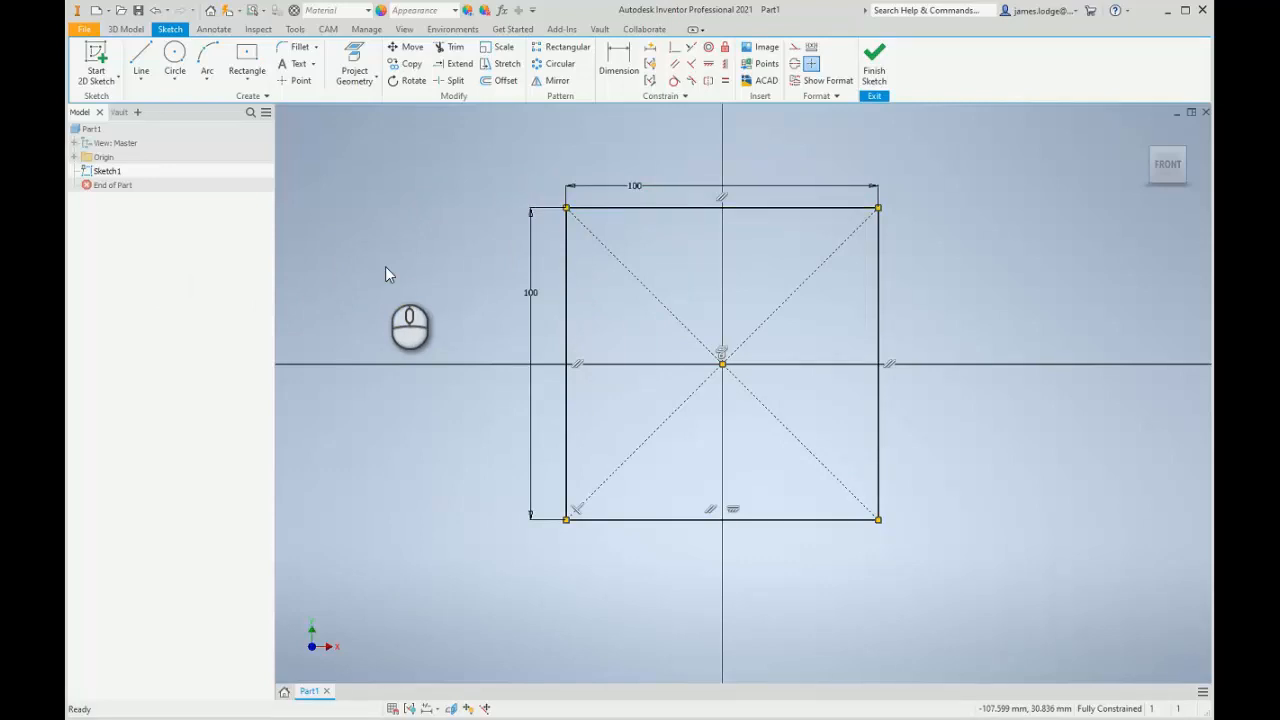
mouse_move(845, 175)
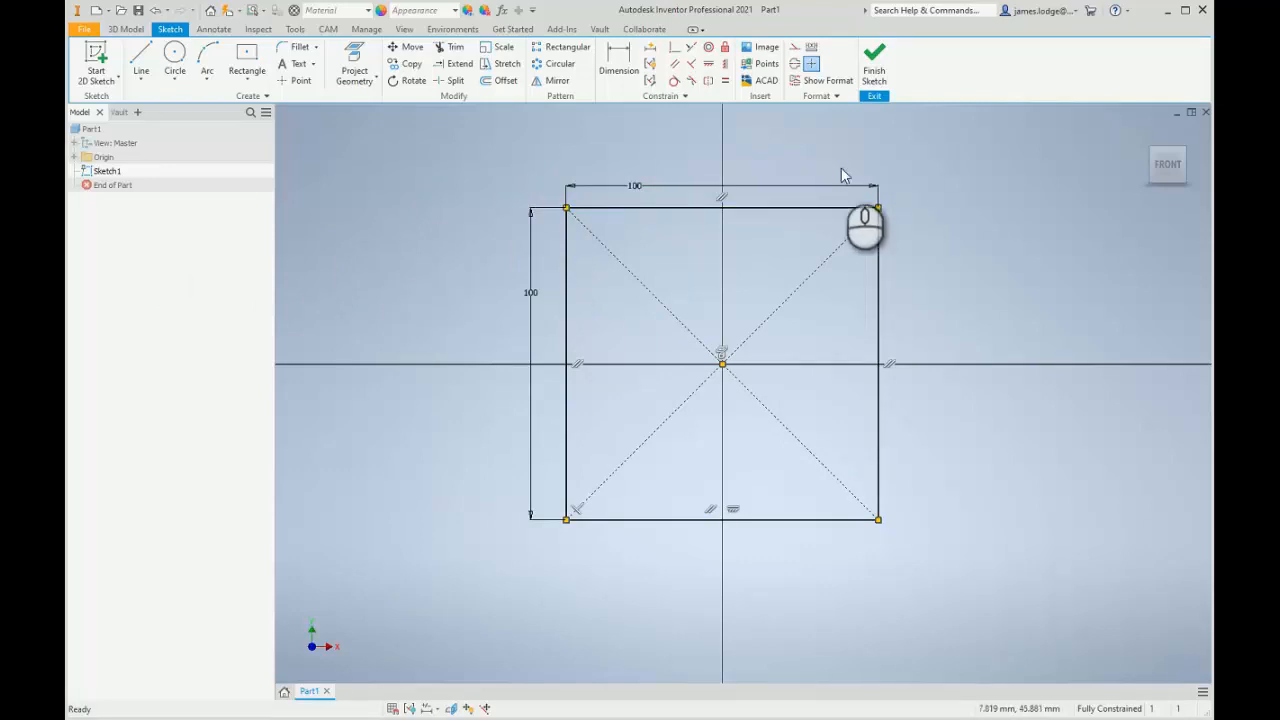
mouse_move(790, 430)
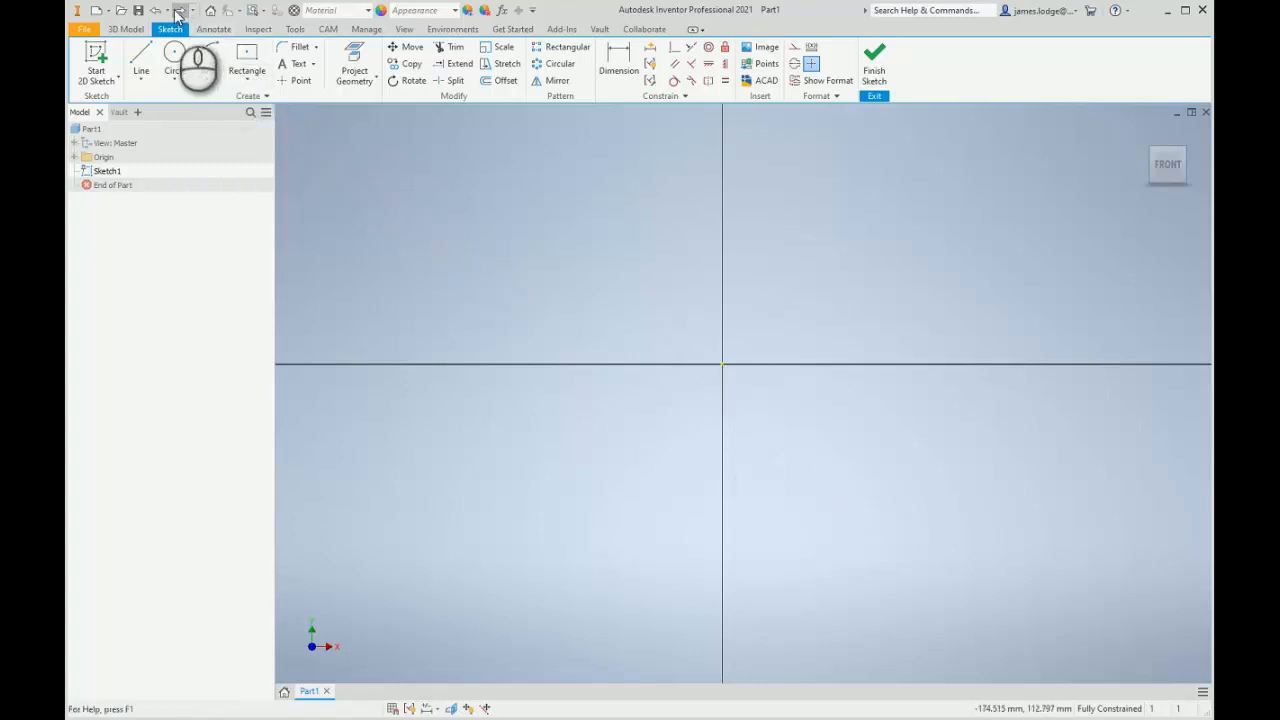
click(180, 10)
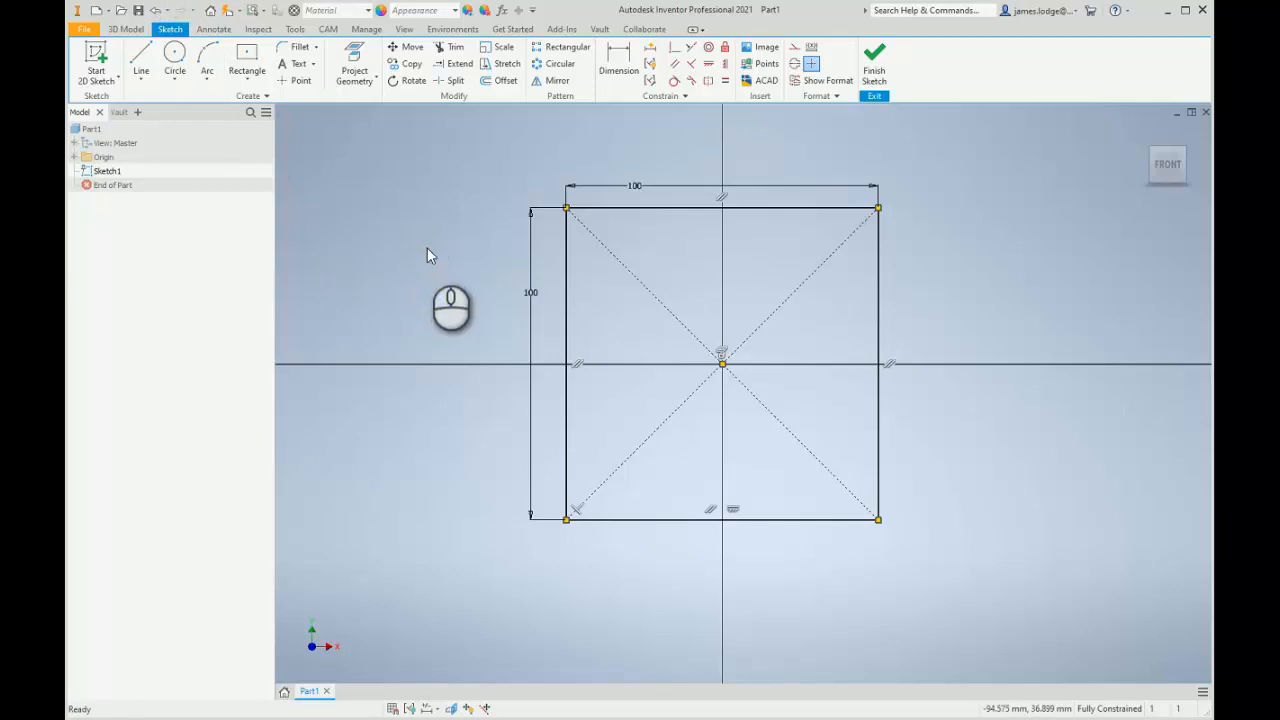
mouse_move(893, 81)
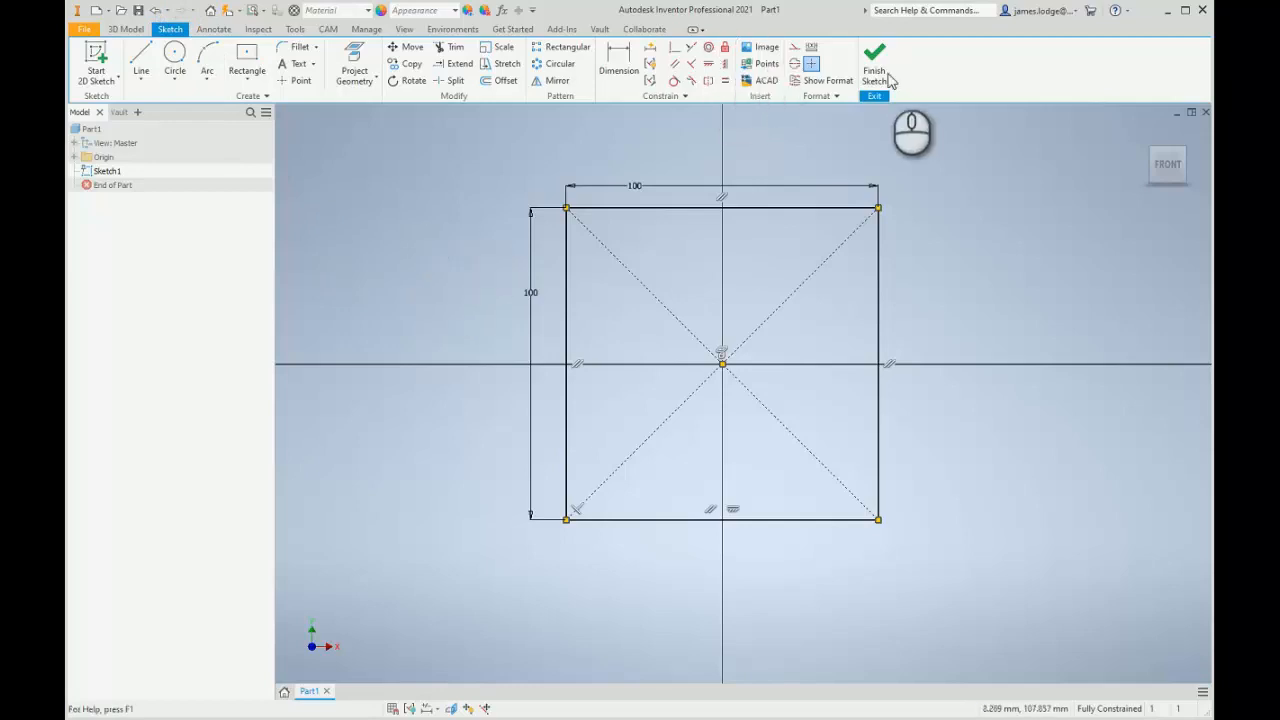
- Finish Sketch1 and return to the part showing the square in 3D
click(874, 55)
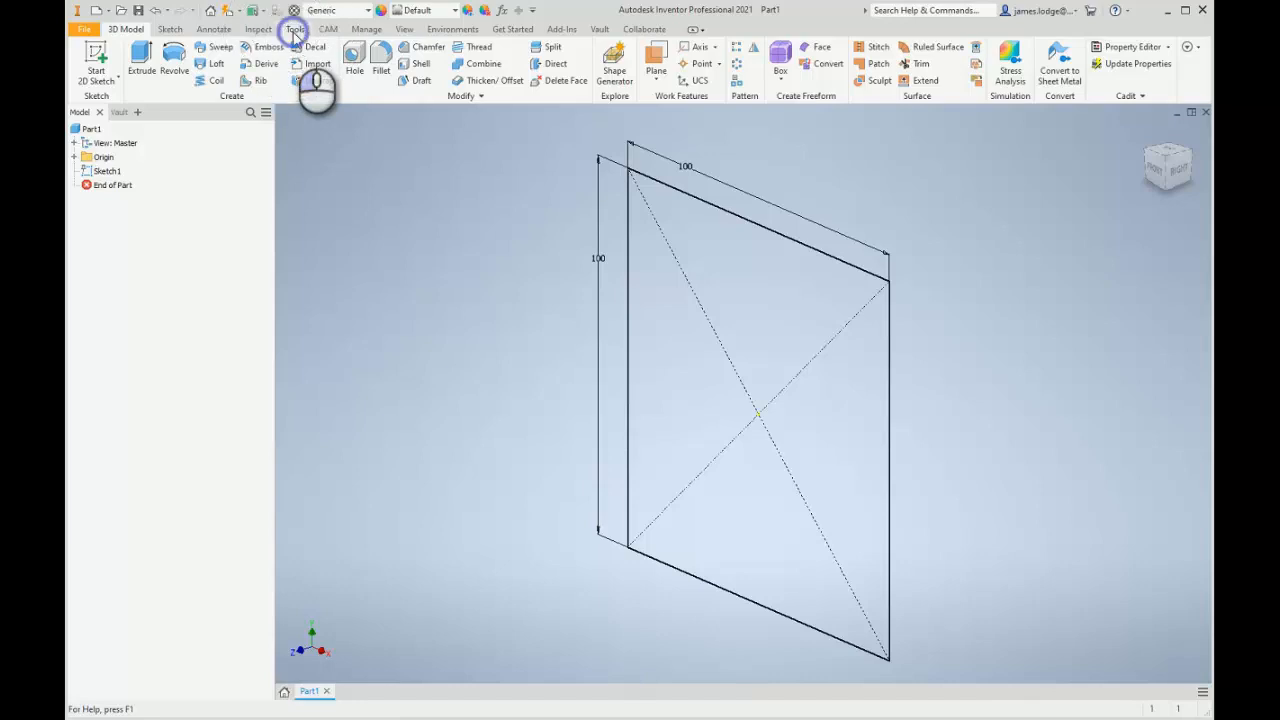
click(294, 28)
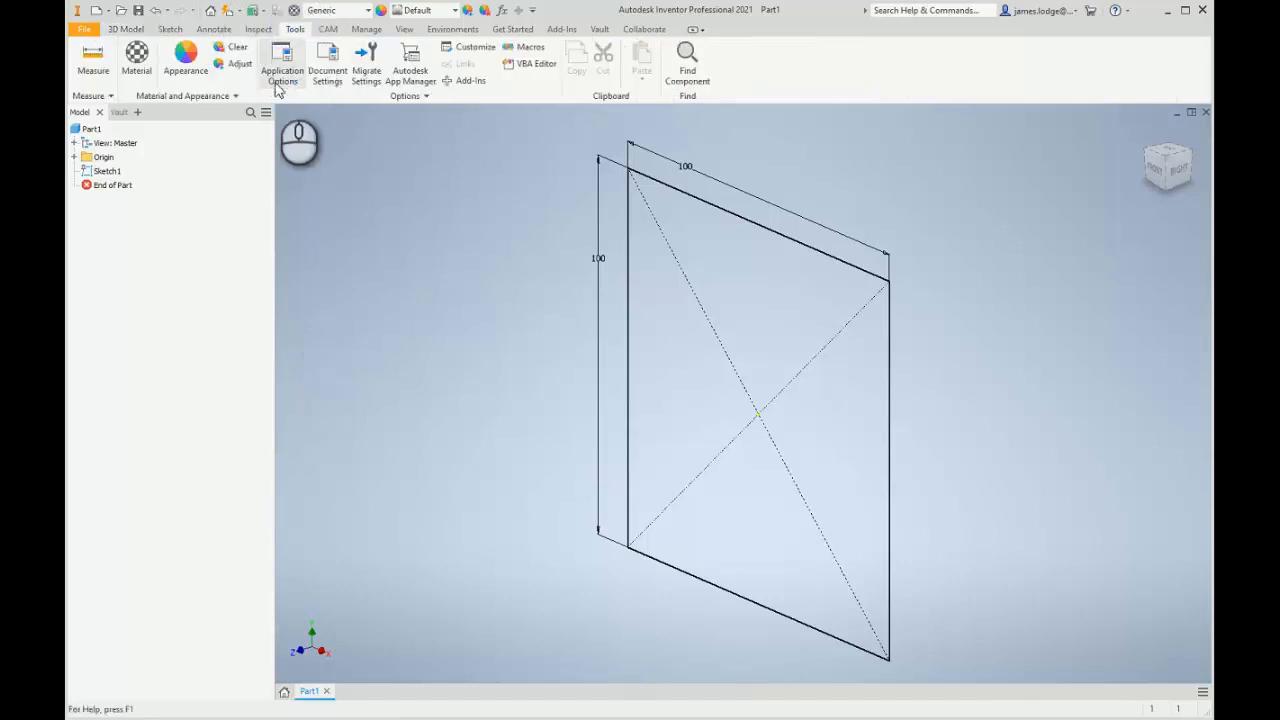
- Set Application Options annotation scale to 2 and close the dialog
click(282, 58)
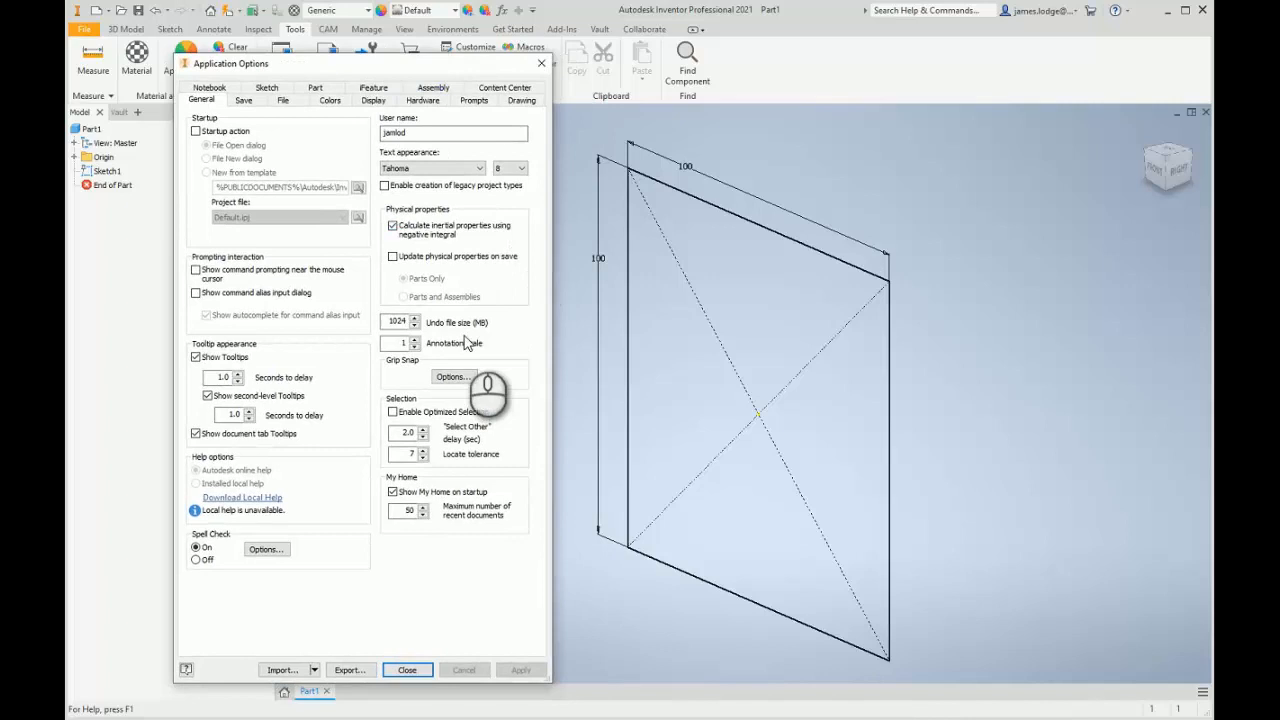
mouse_move(467, 348)
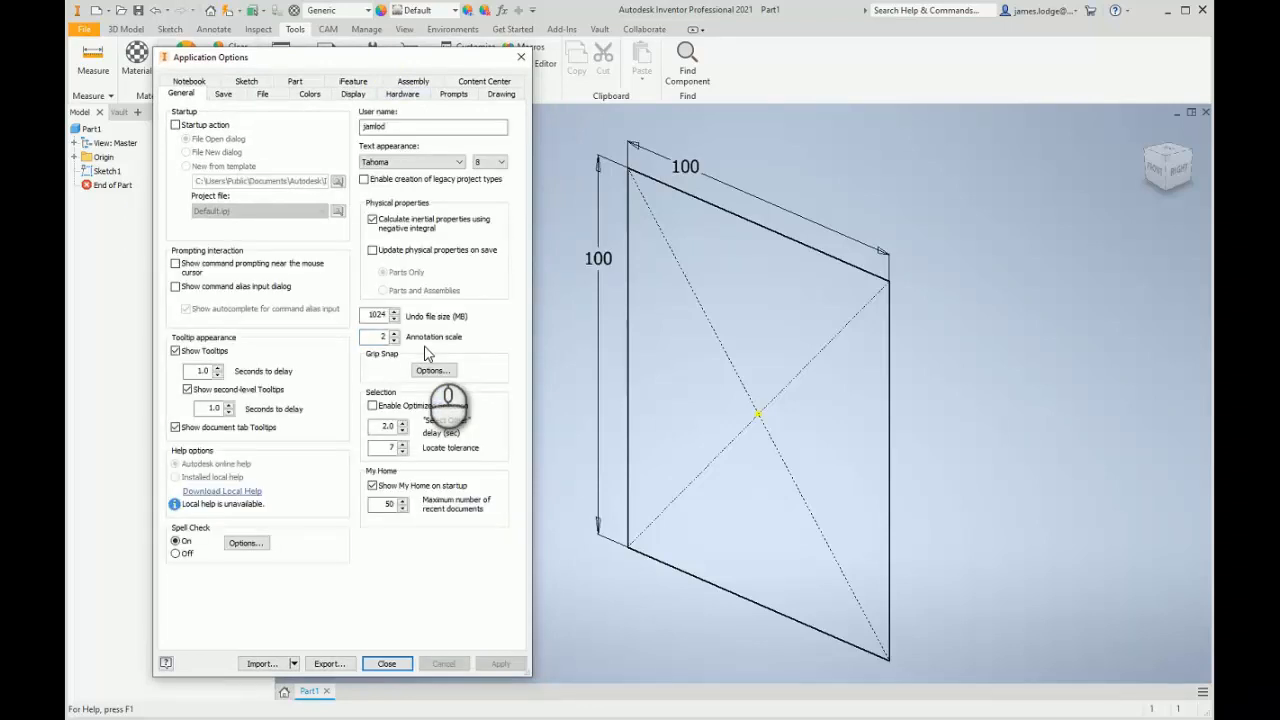
mouse_move(595, 275)
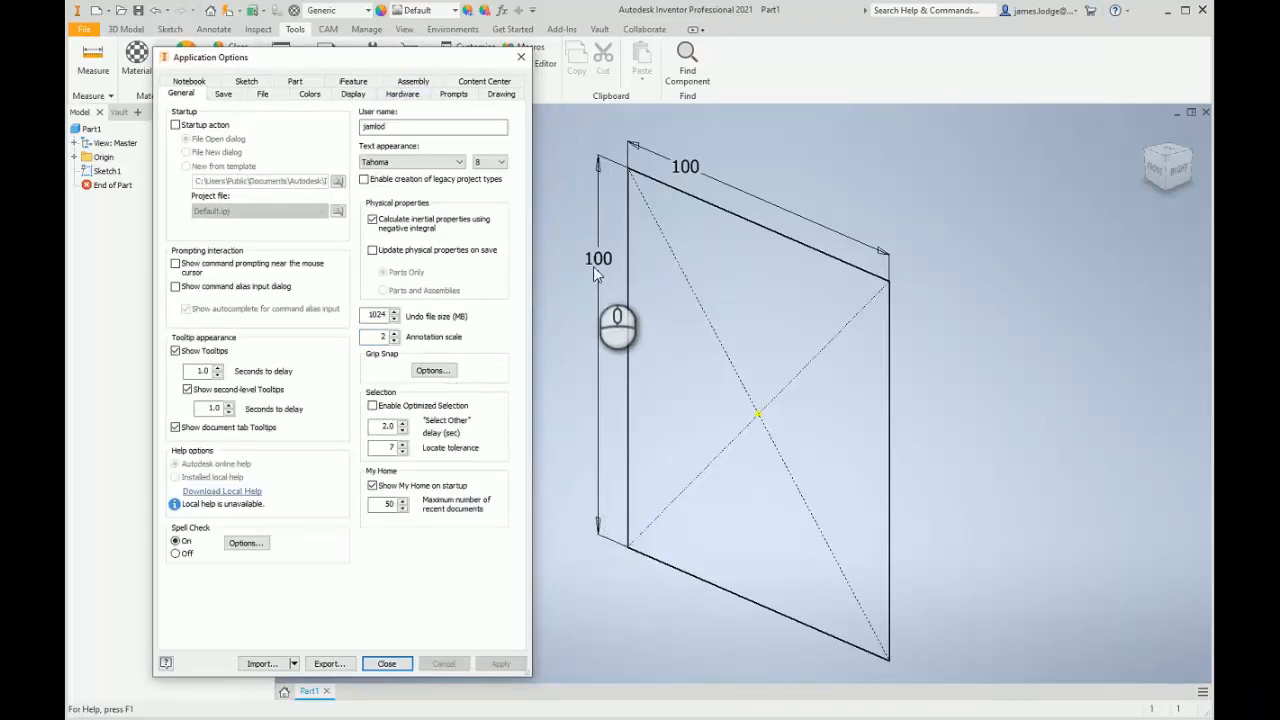
mouse_move(678, 178)
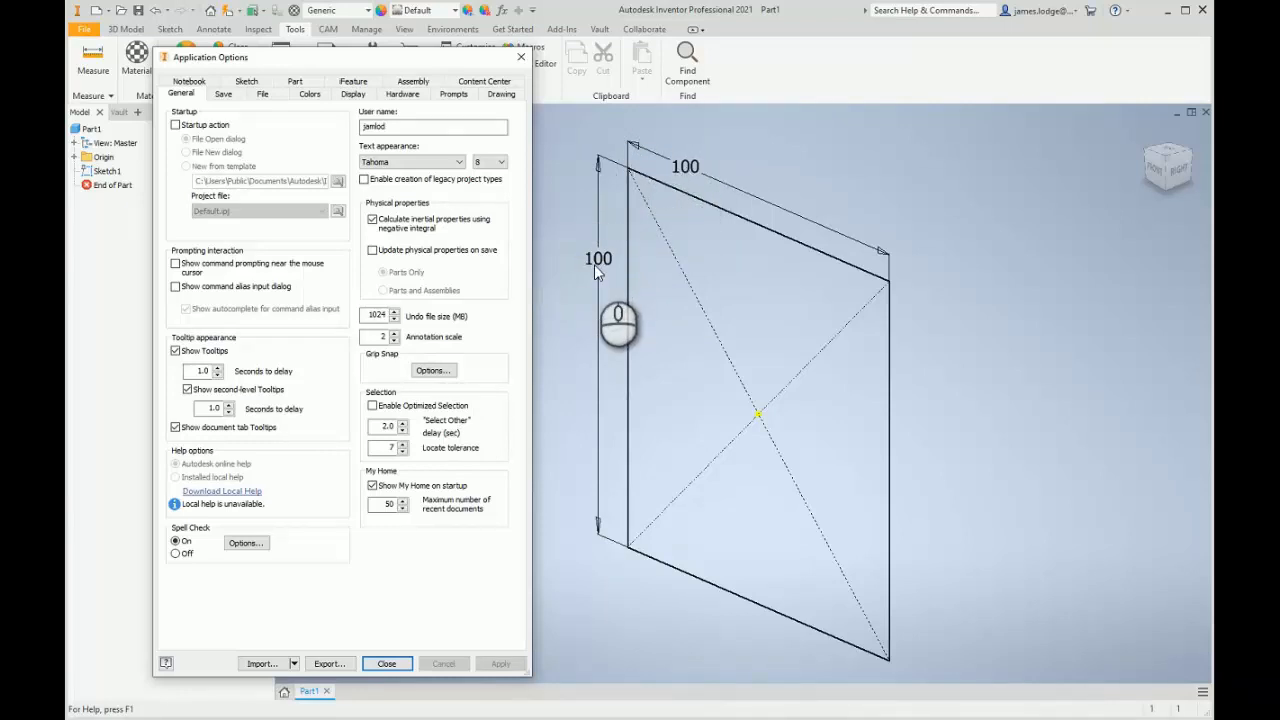
mouse_move(759, 420)
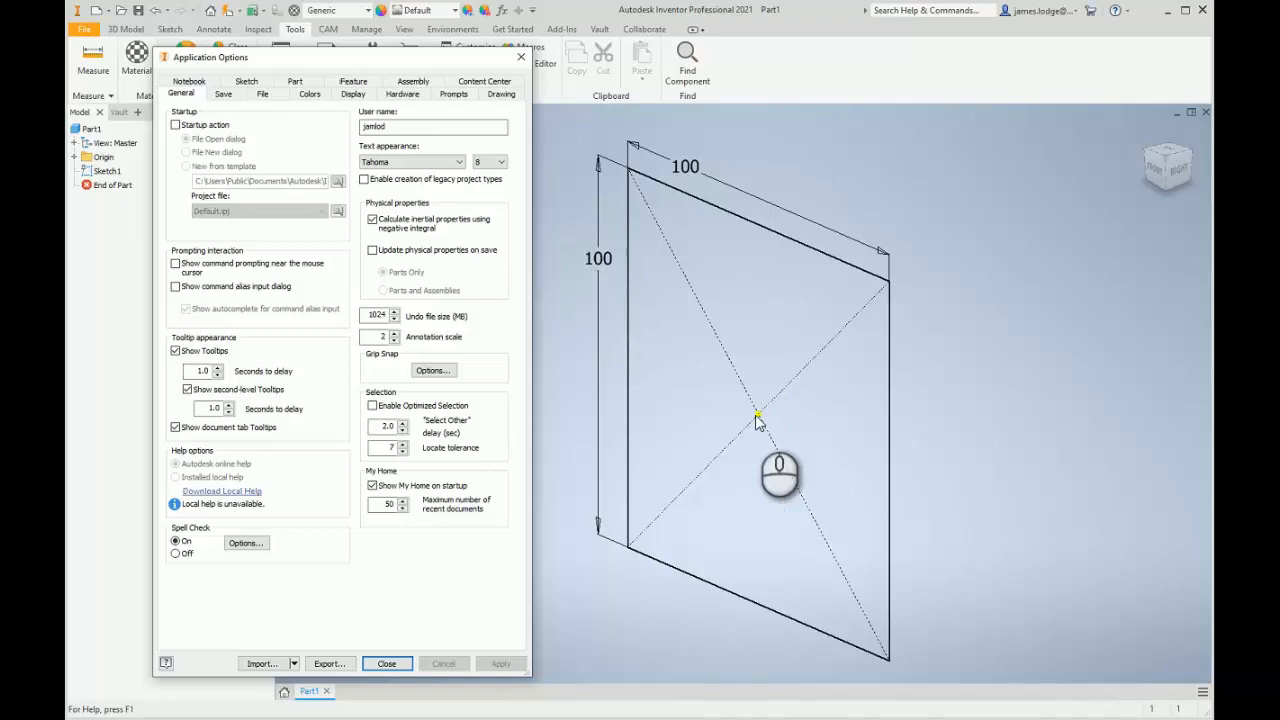
mouse_move(430, 638)
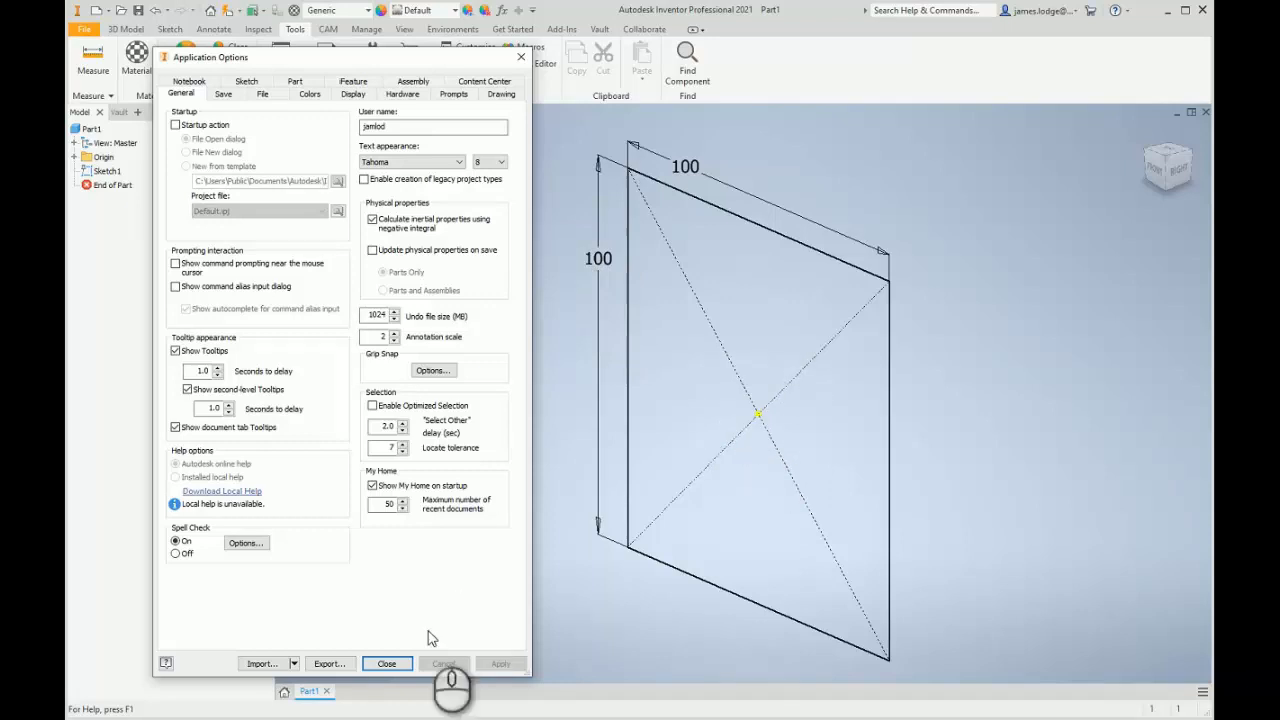
click(386, 663)
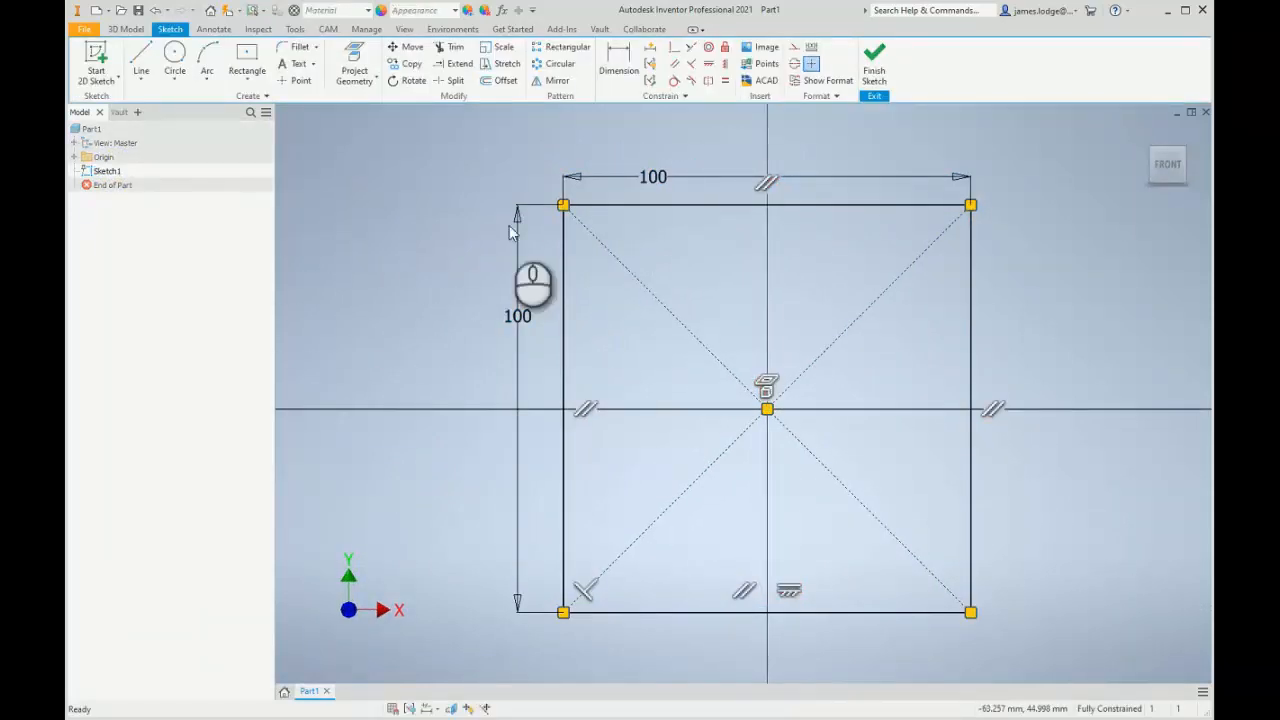
mouse_move(723, 306)
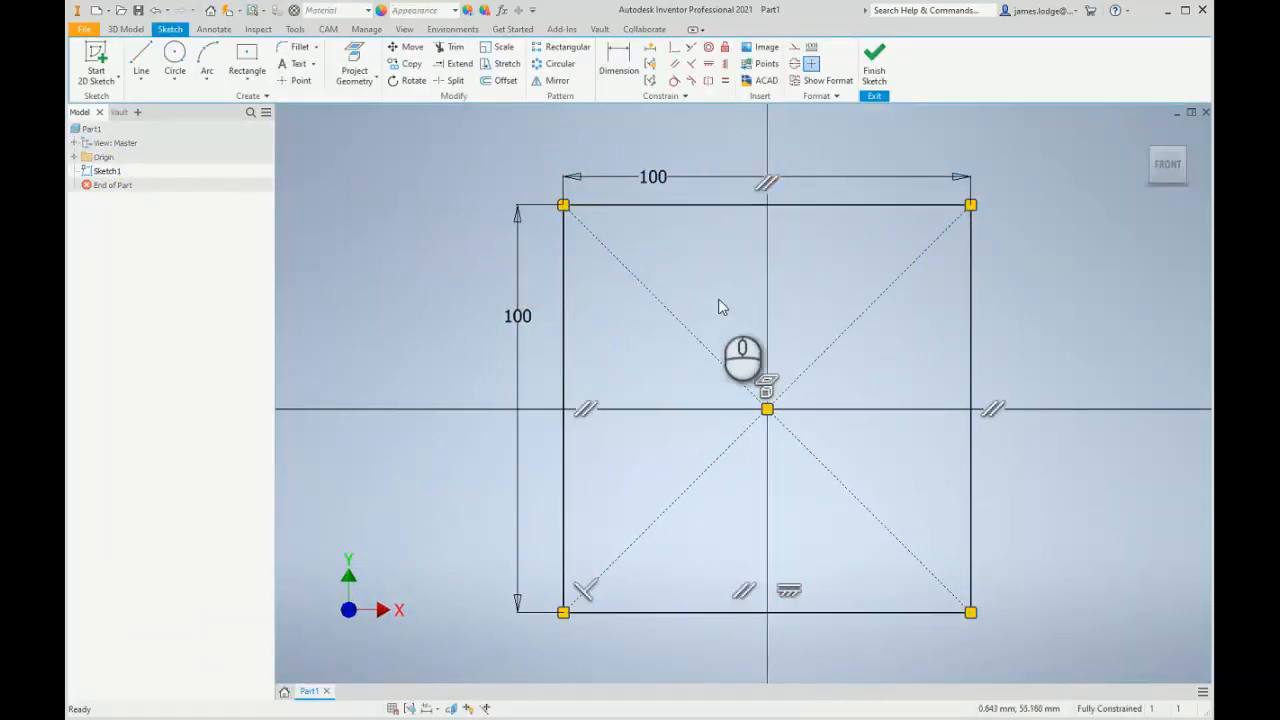